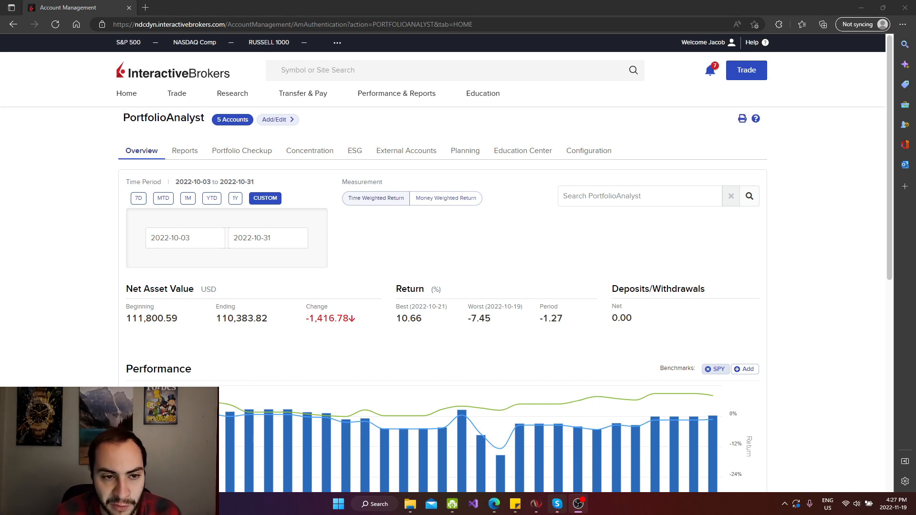
mouse_move(34, 328)
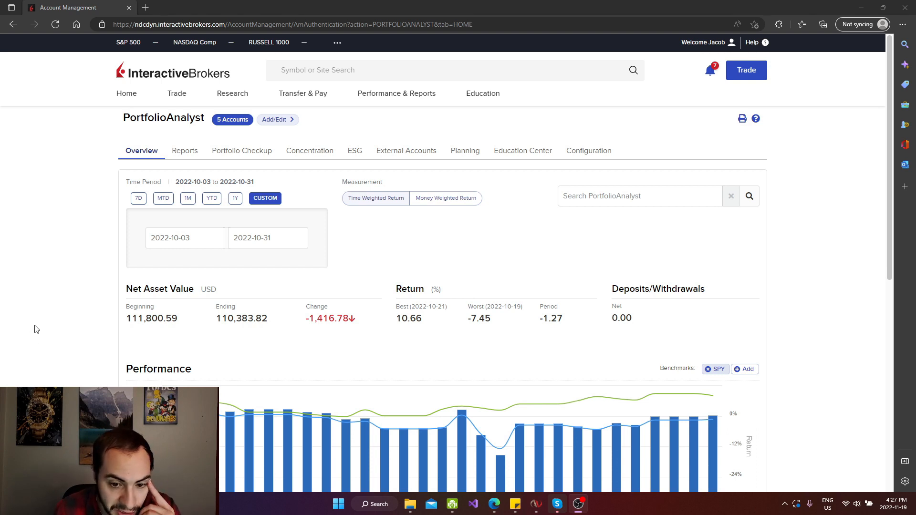
scroll(down, 3)
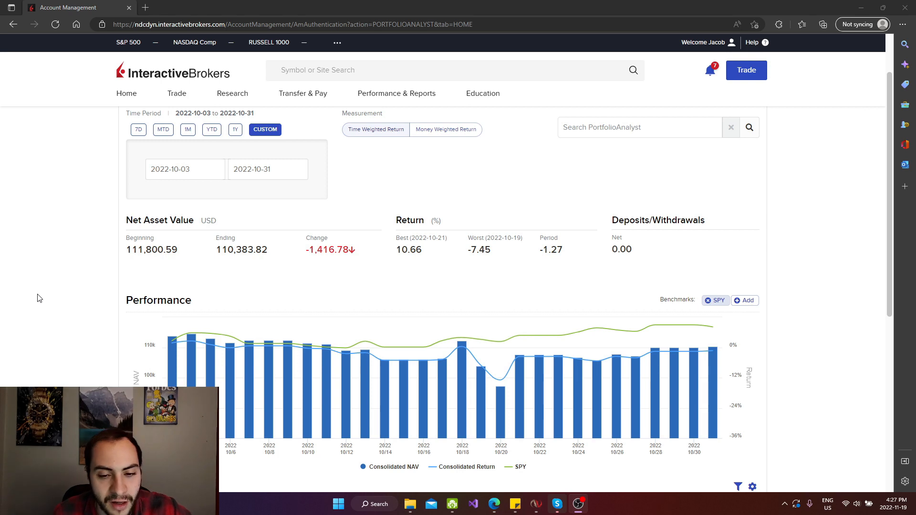
mouse_move(70, 260)
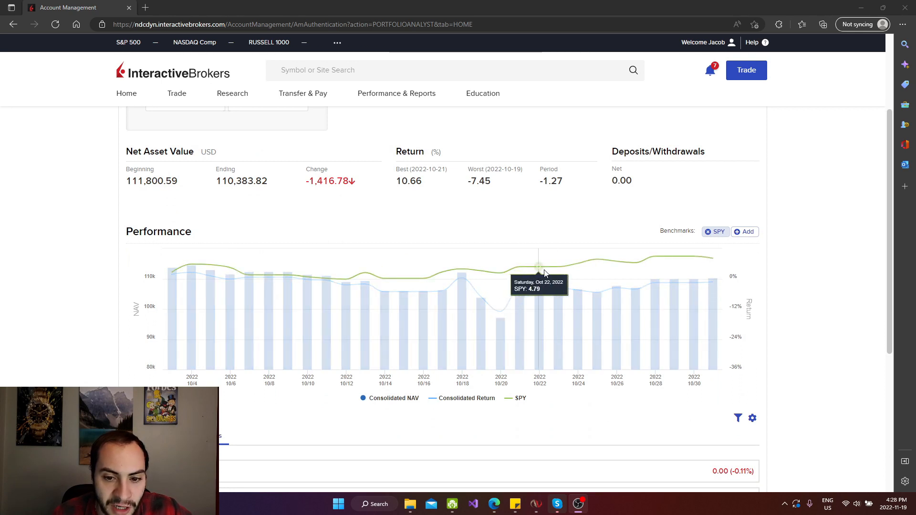
mouse_move(713, 260)
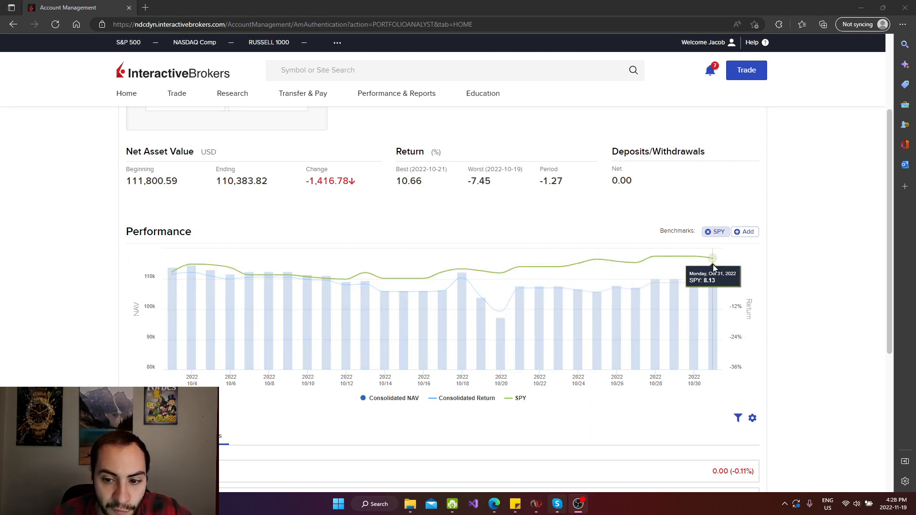